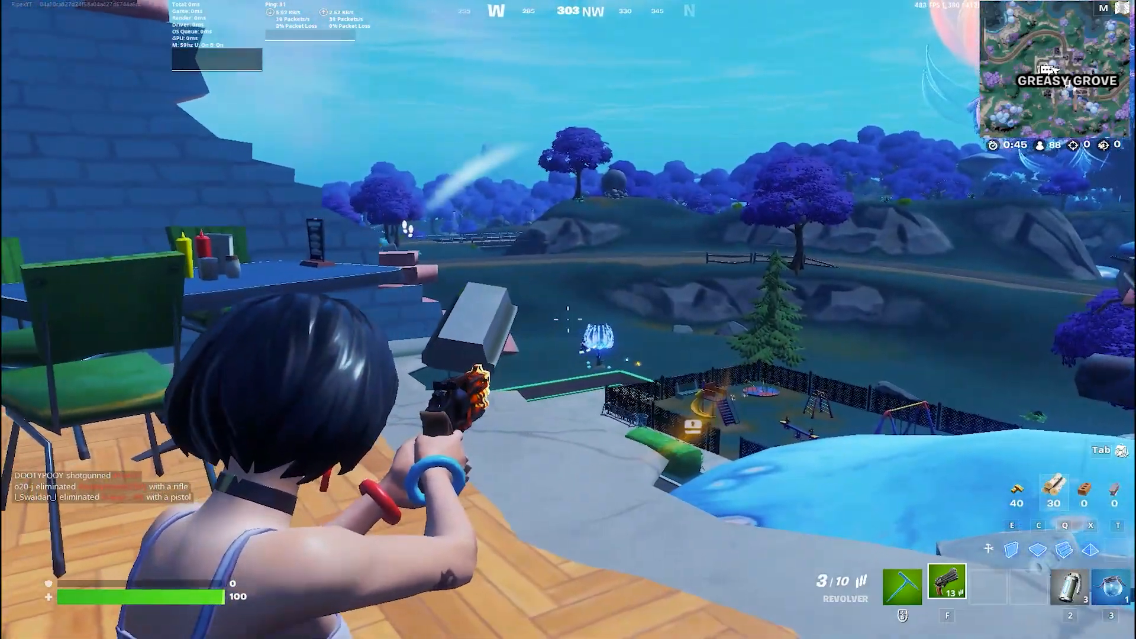
- Leave the Fortnite match and return to the Windows desktop
left_click(568, 313)
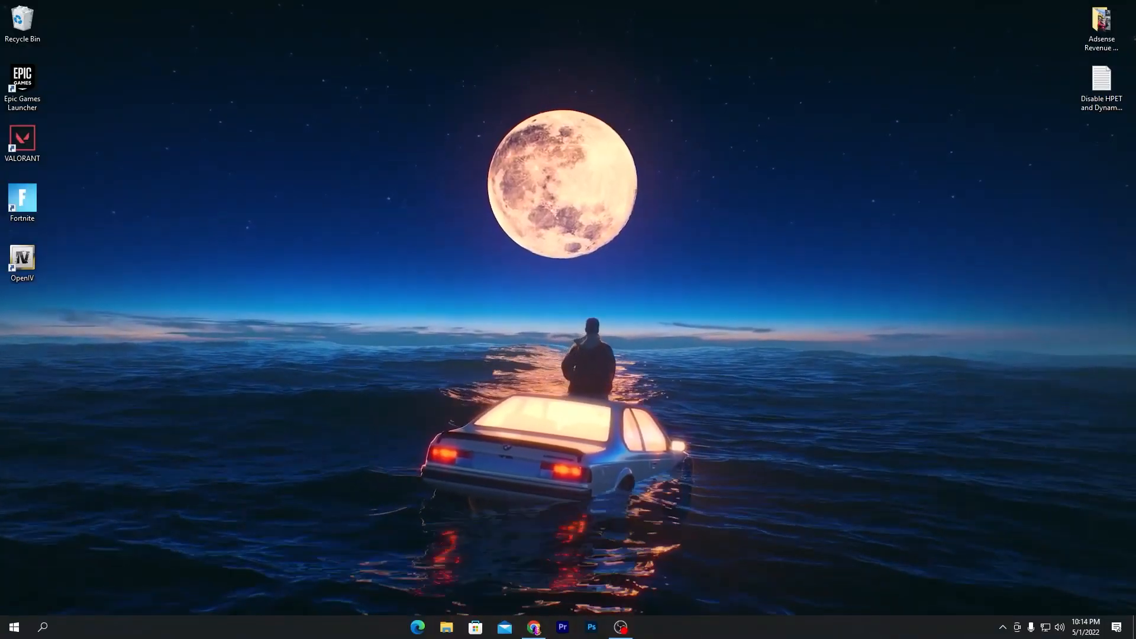
- Reach Performance Options' Advanced section via This PC Properties and Advanced system settings
left_click(42, 626)
type("this")
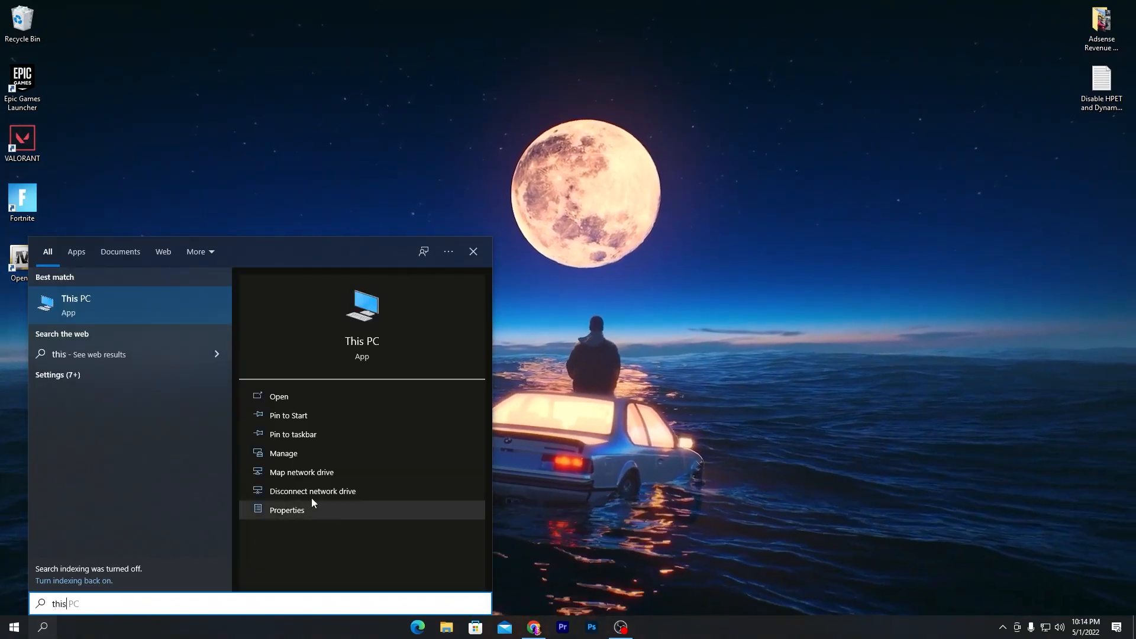
left_click(287, 510)
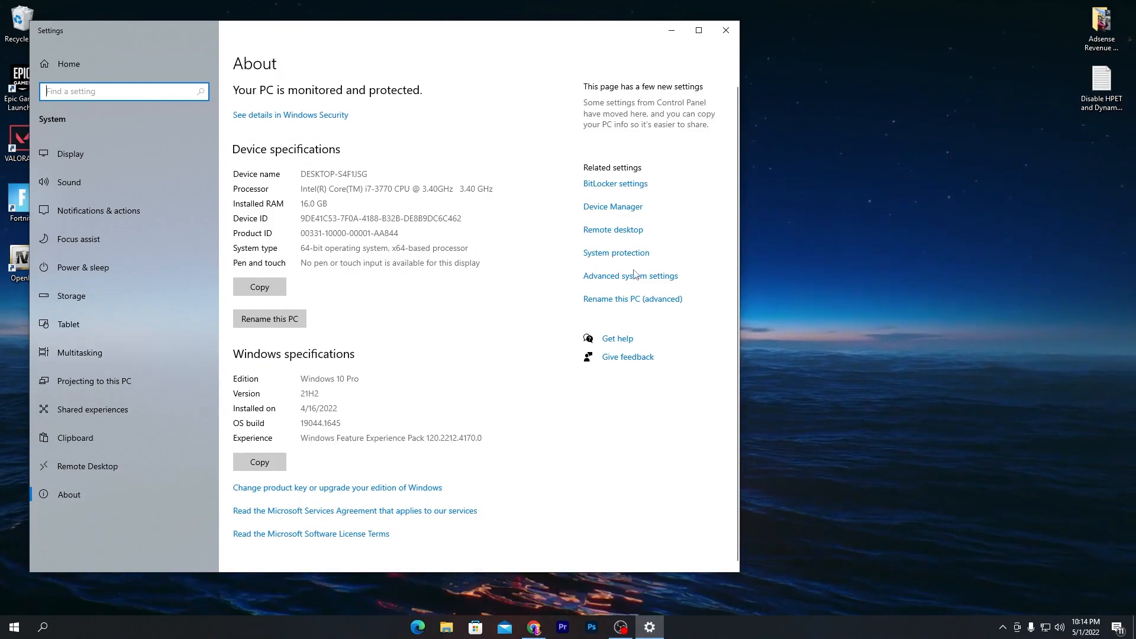
mouse_move(630, 276)
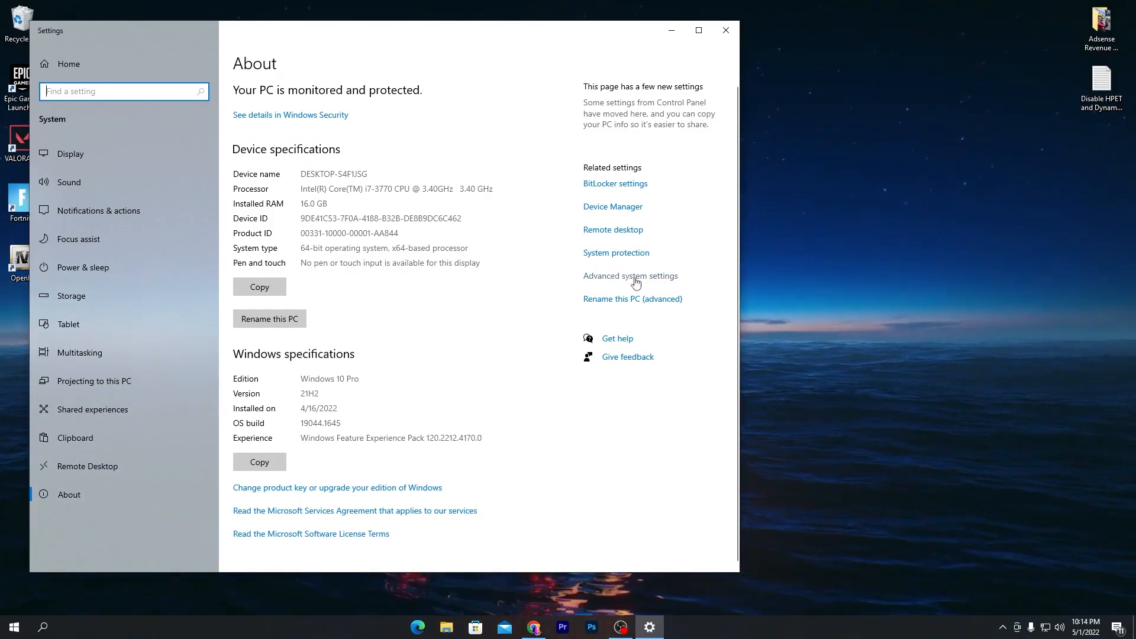
left_click(630, 275)
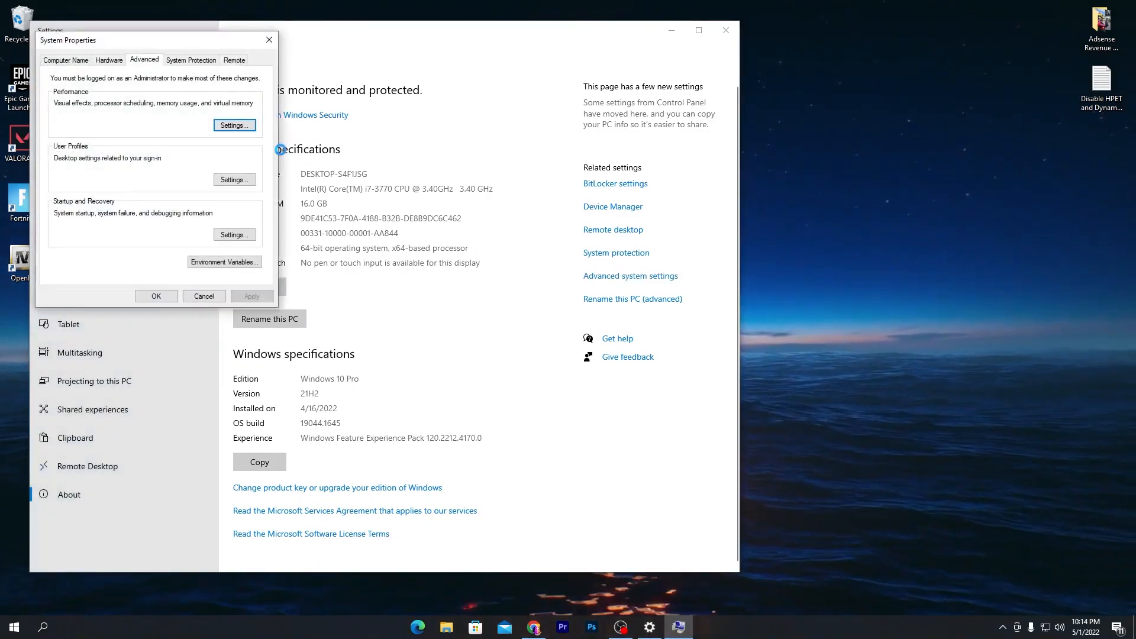
left_click(234, 125)
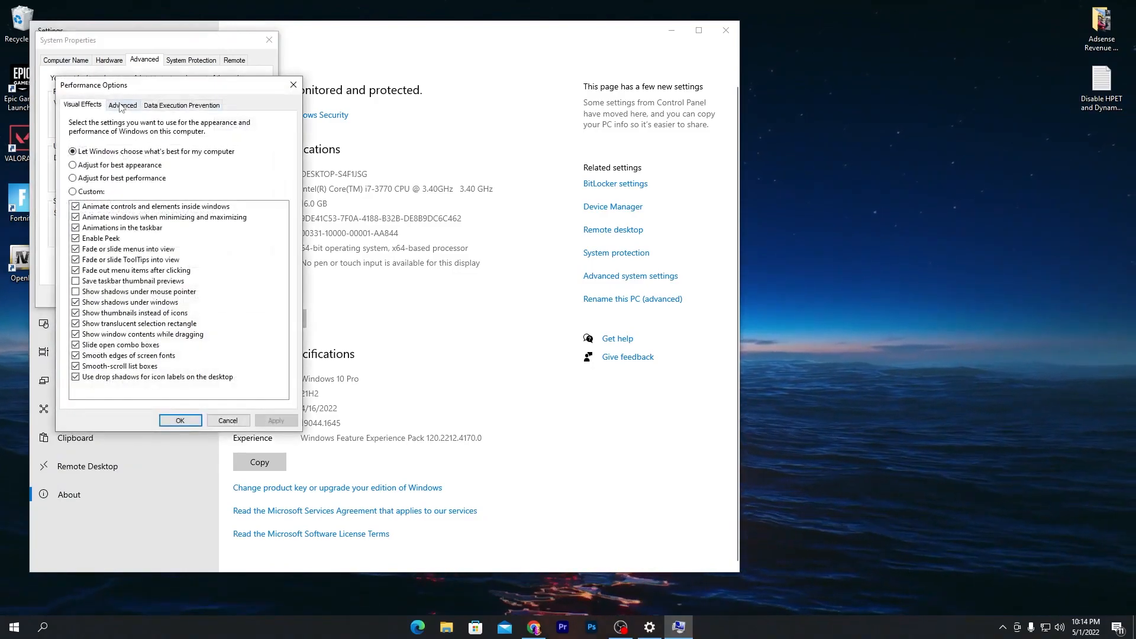
left_click(123, 104)
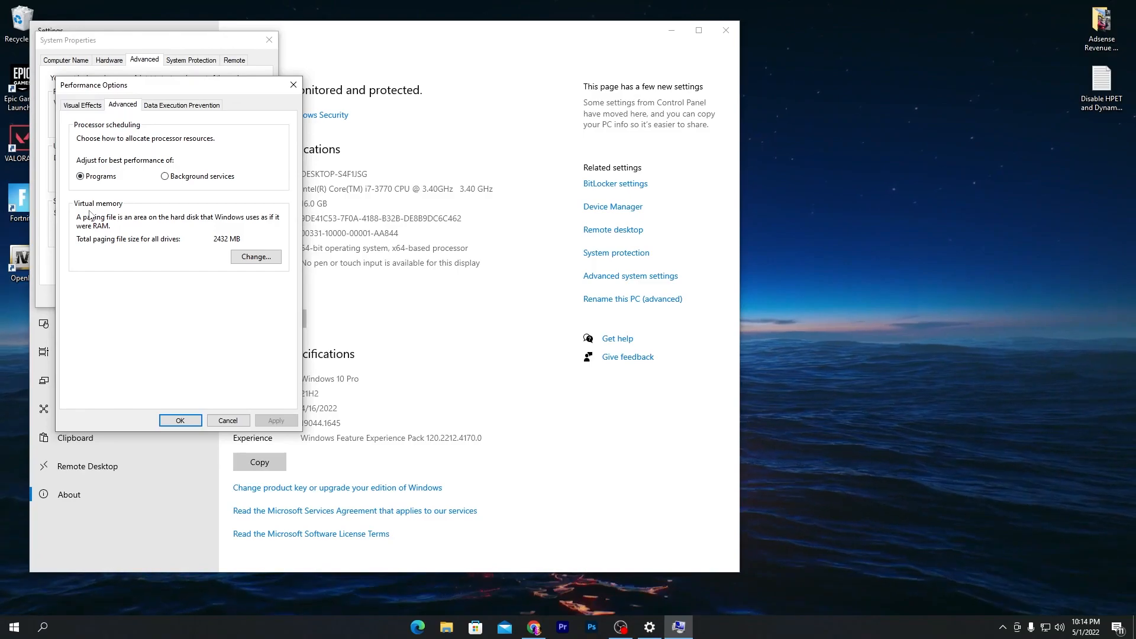
mouse_move(202, 239)
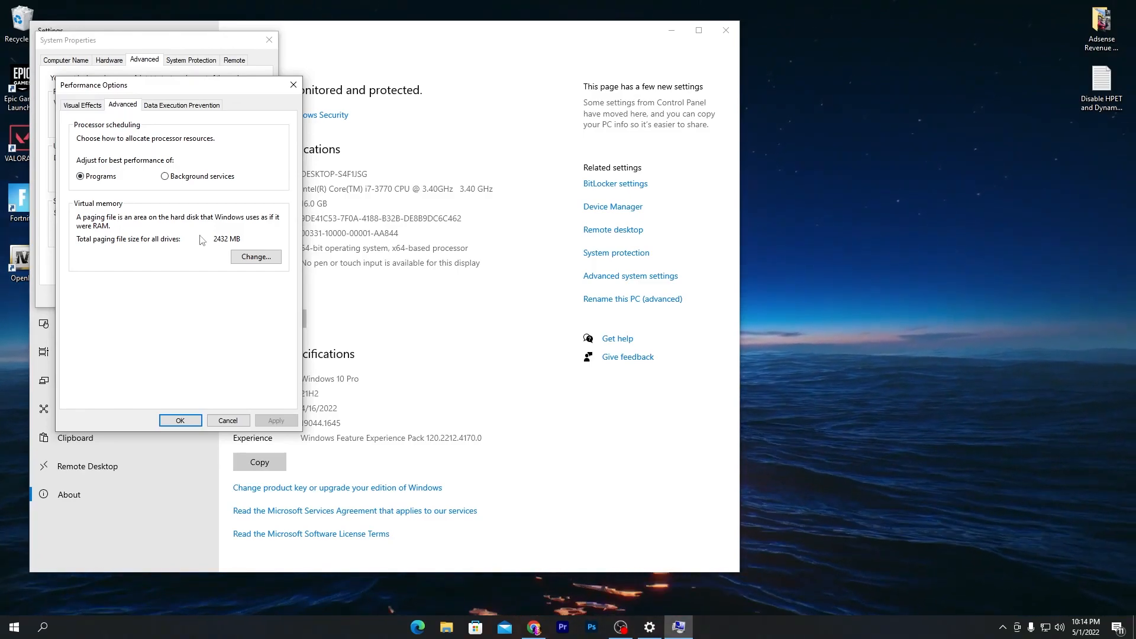
- In Virtual Memory, turn off automatic paging file management and choose Custom size for drive C
left_click(255, 256)
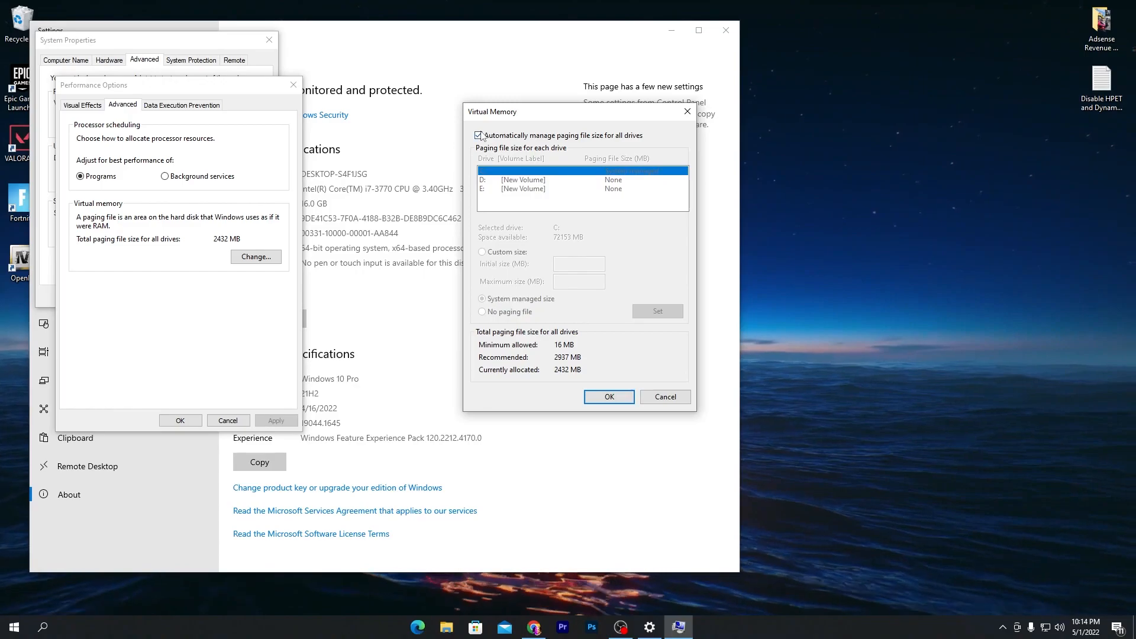
left_click(480, 135)
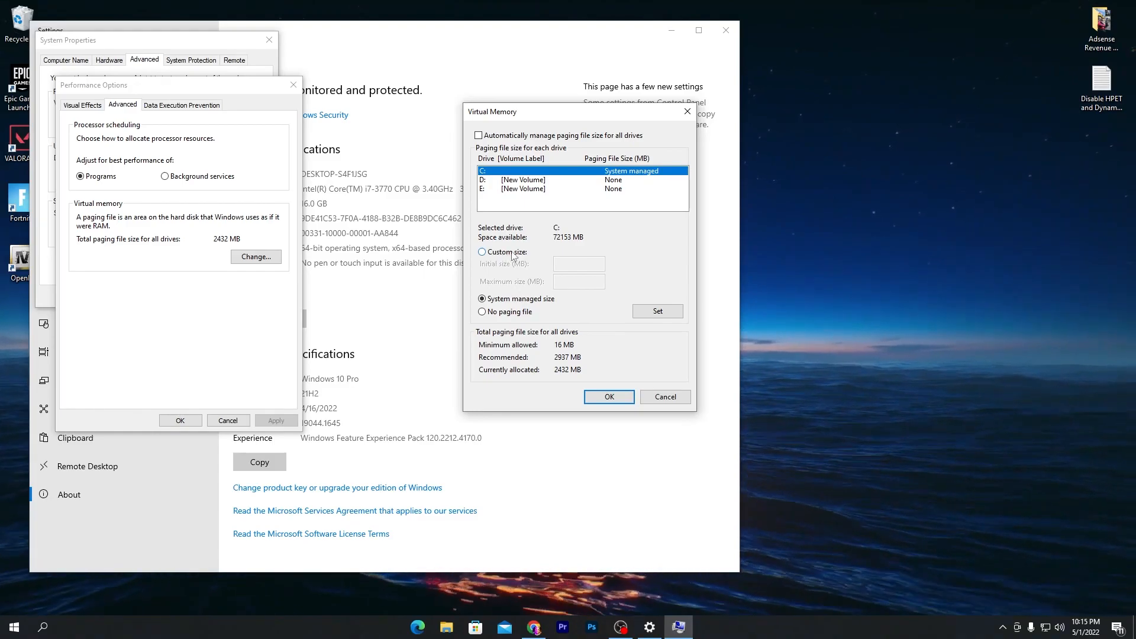
left_click(482, 252)
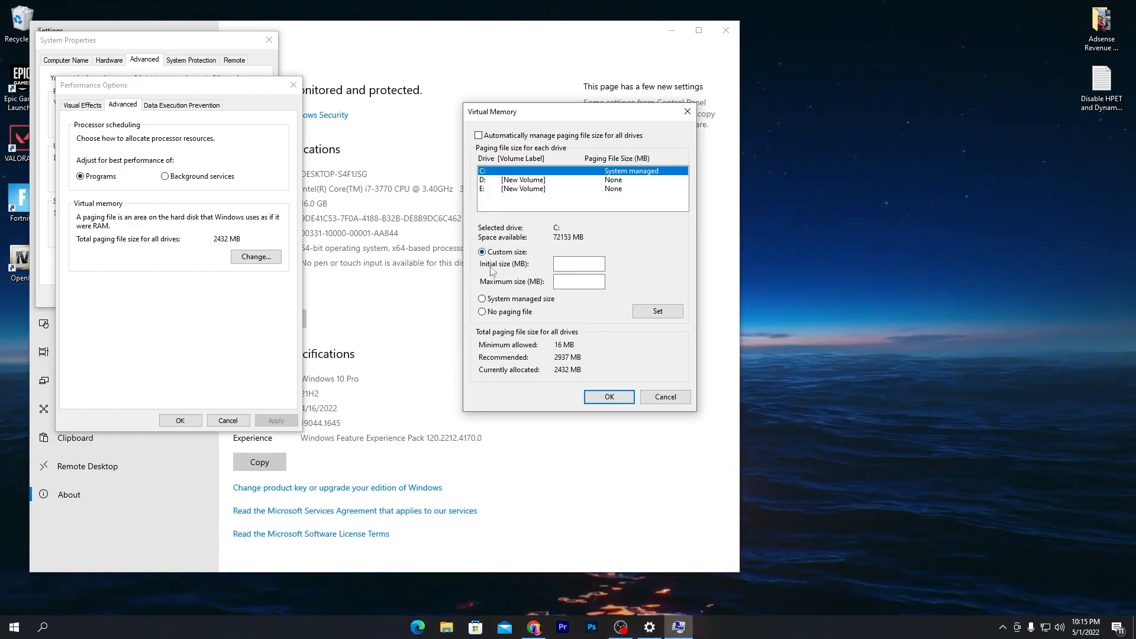
mouse_move(488, 292)
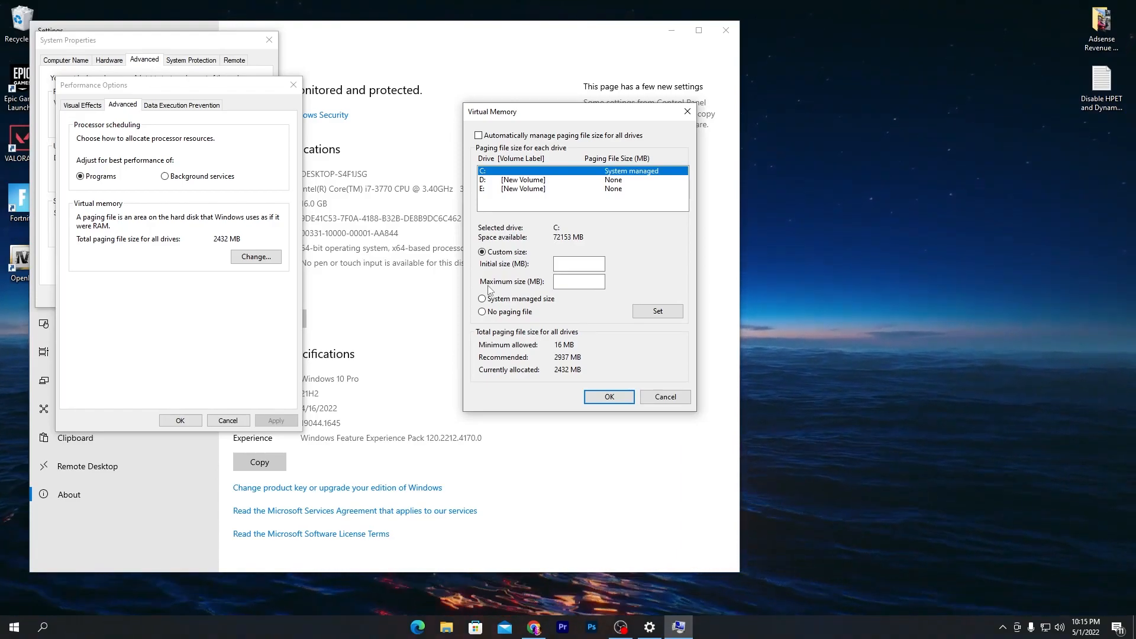
mouse_move(114, 612)
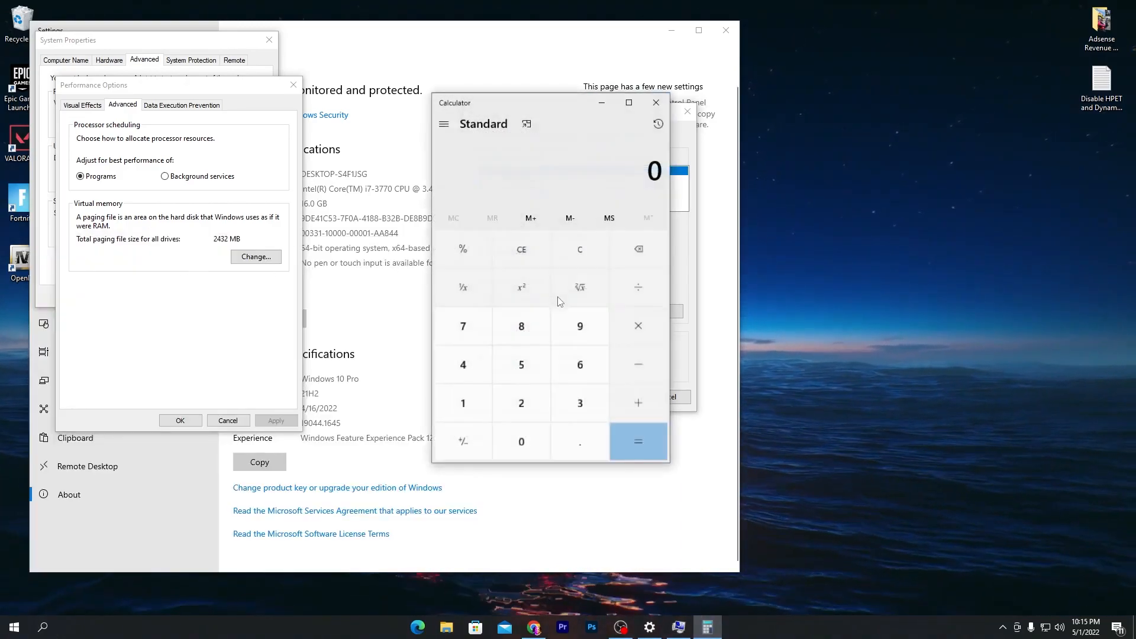
- Work out 16 × 1024 = 16,384 and 16,384 × 1.5 = 24,576 in Calculator for the paging size
left_click(255, 256)
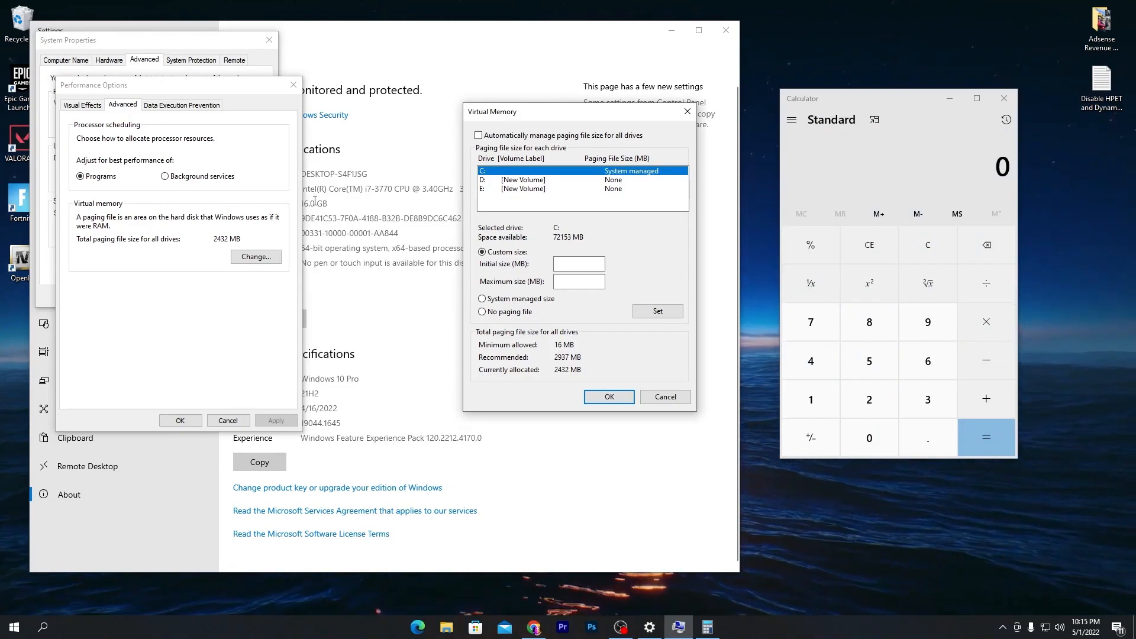
mouse_move(868, 360)
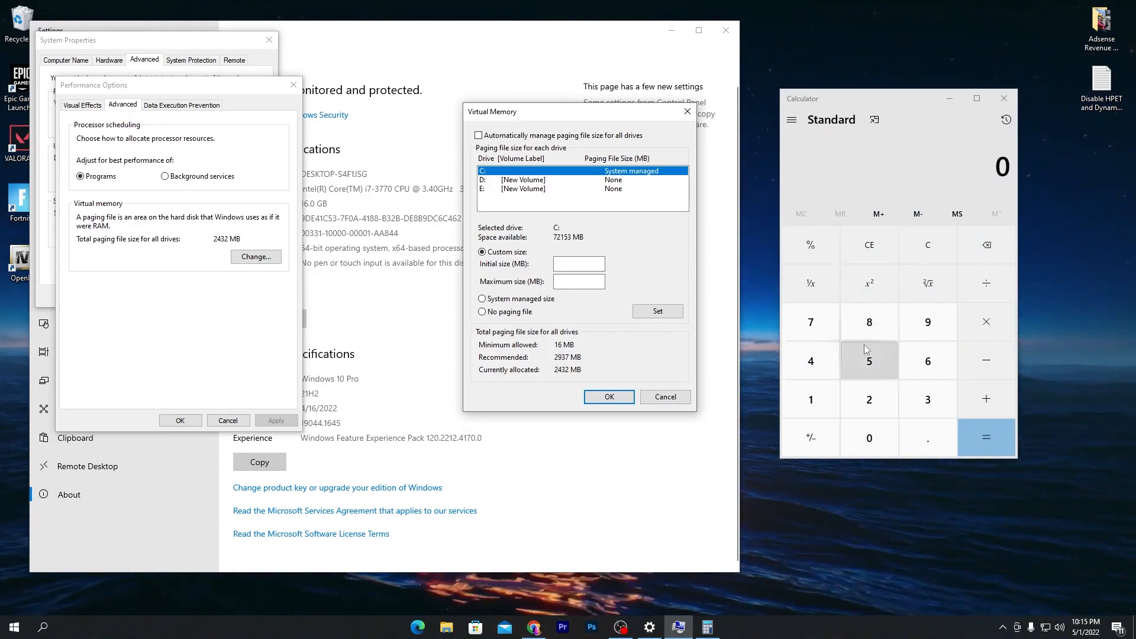
left_click(927, 361)
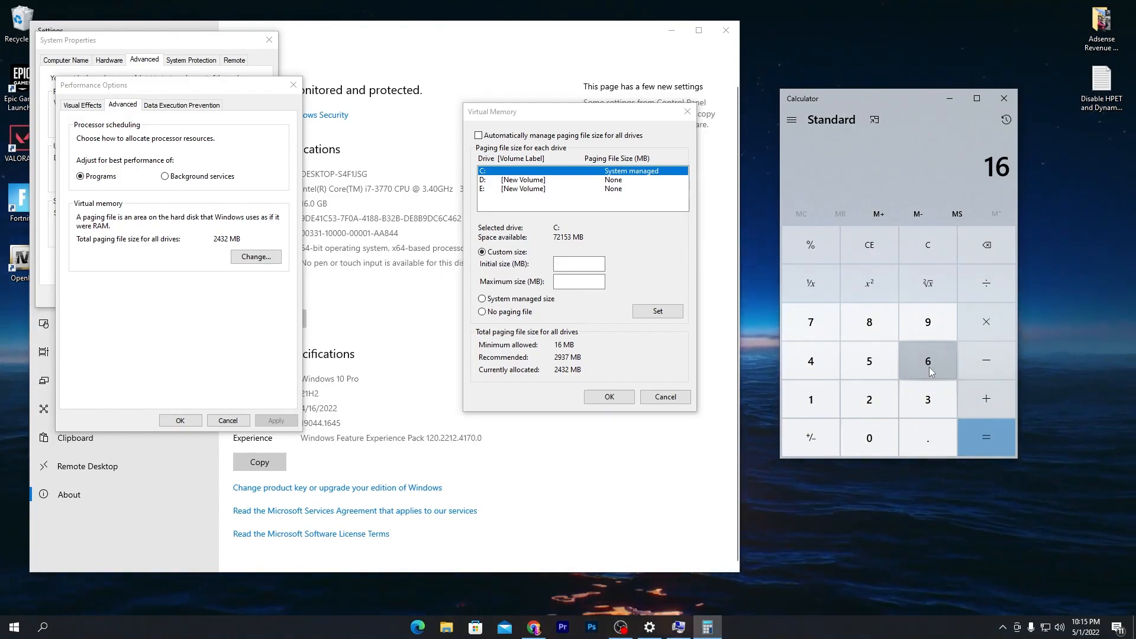
mouse_move(986, 322)
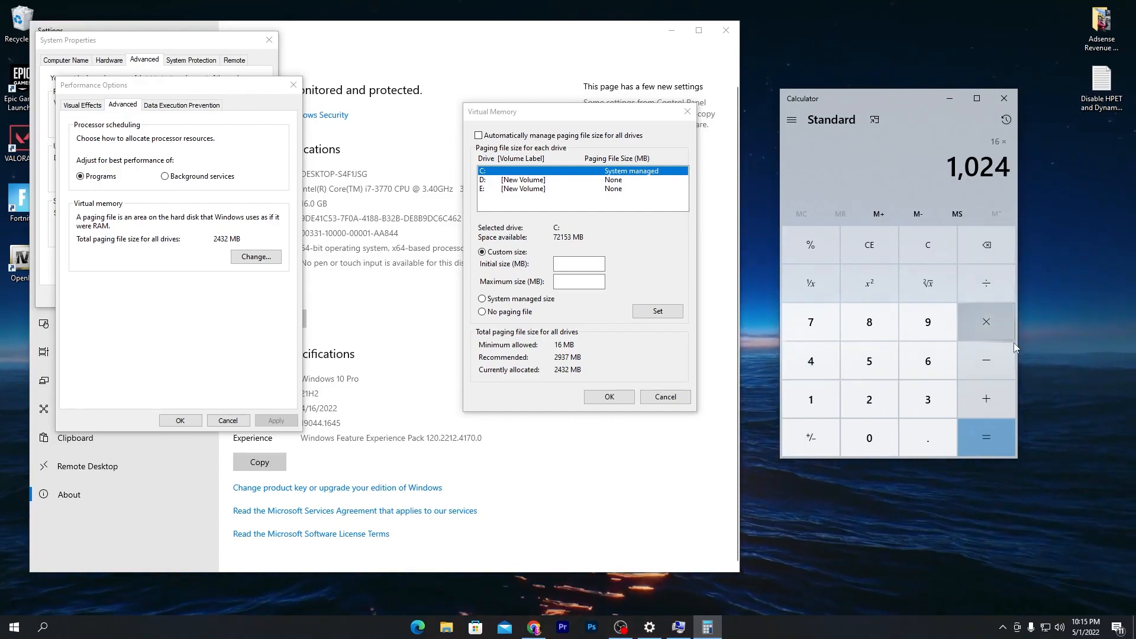
left_click(985, 437)
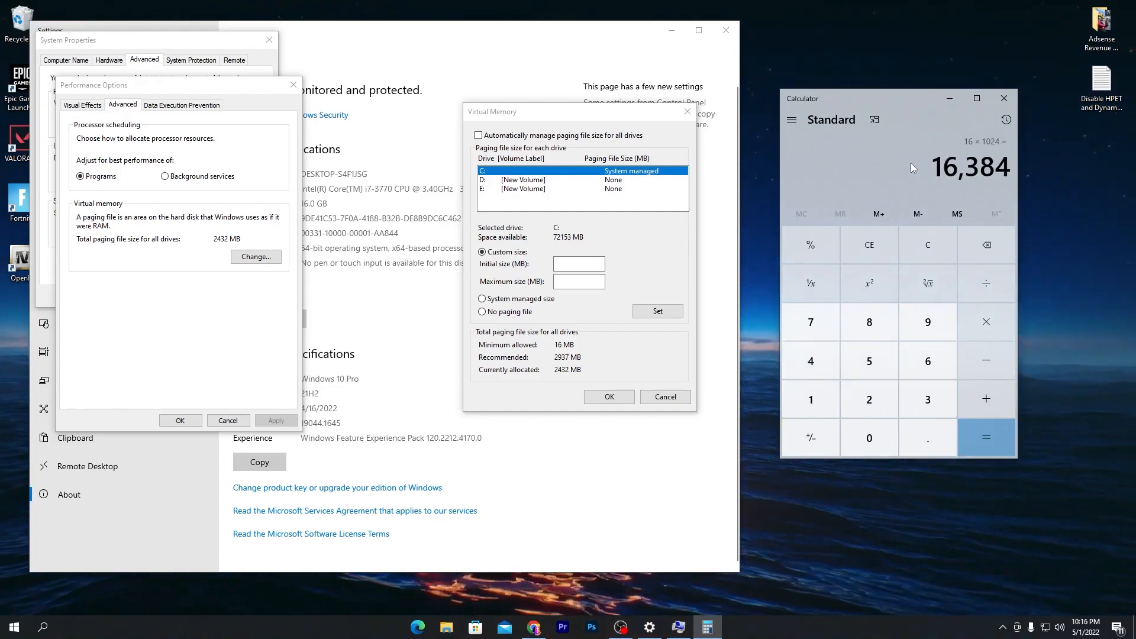
left_click(986, 322)
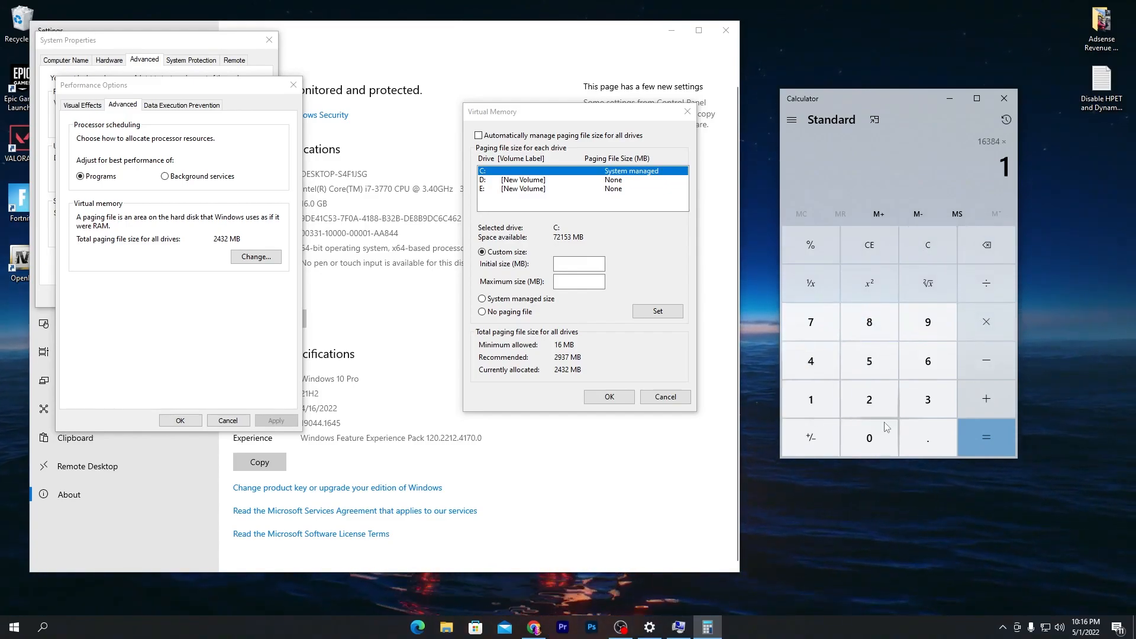
left_click(985, 437)
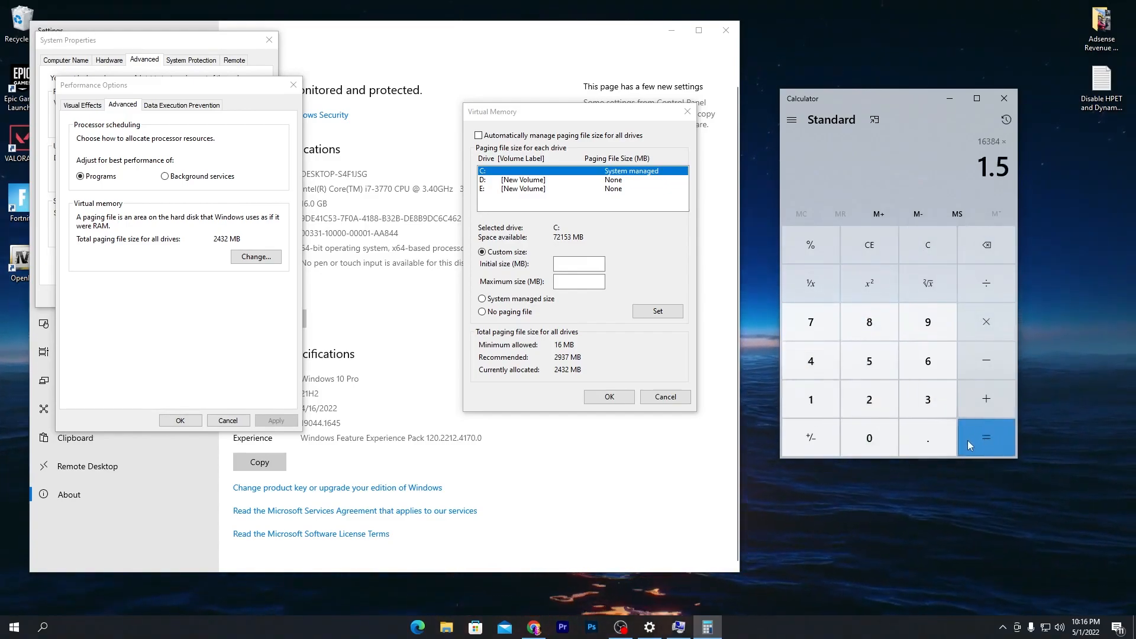
left_click(986, 436)
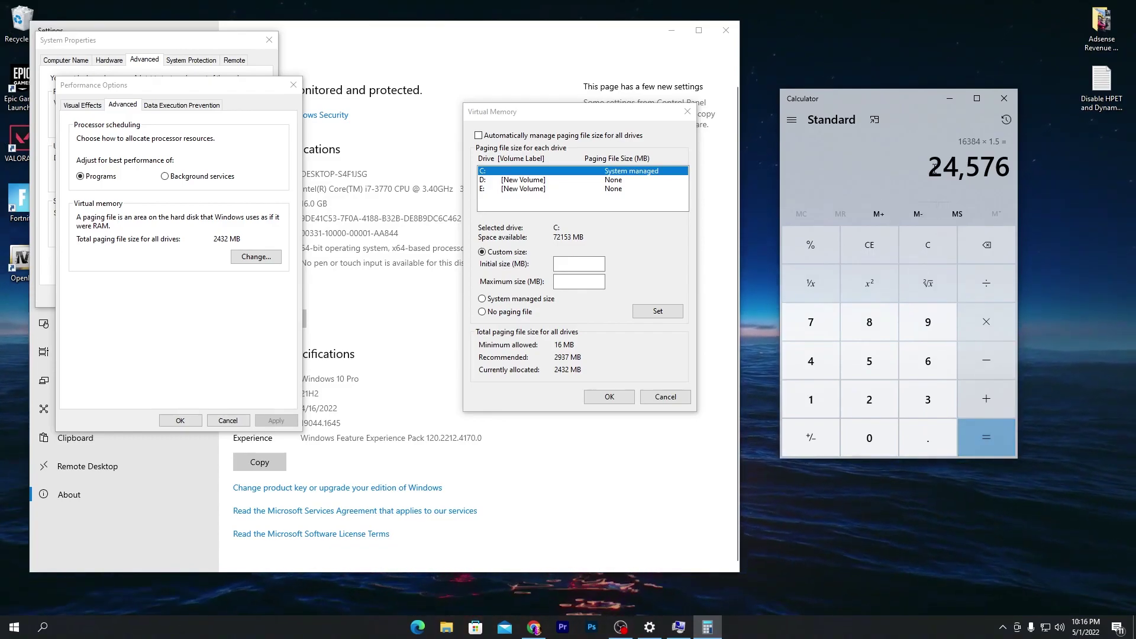
left_click(578, 263)
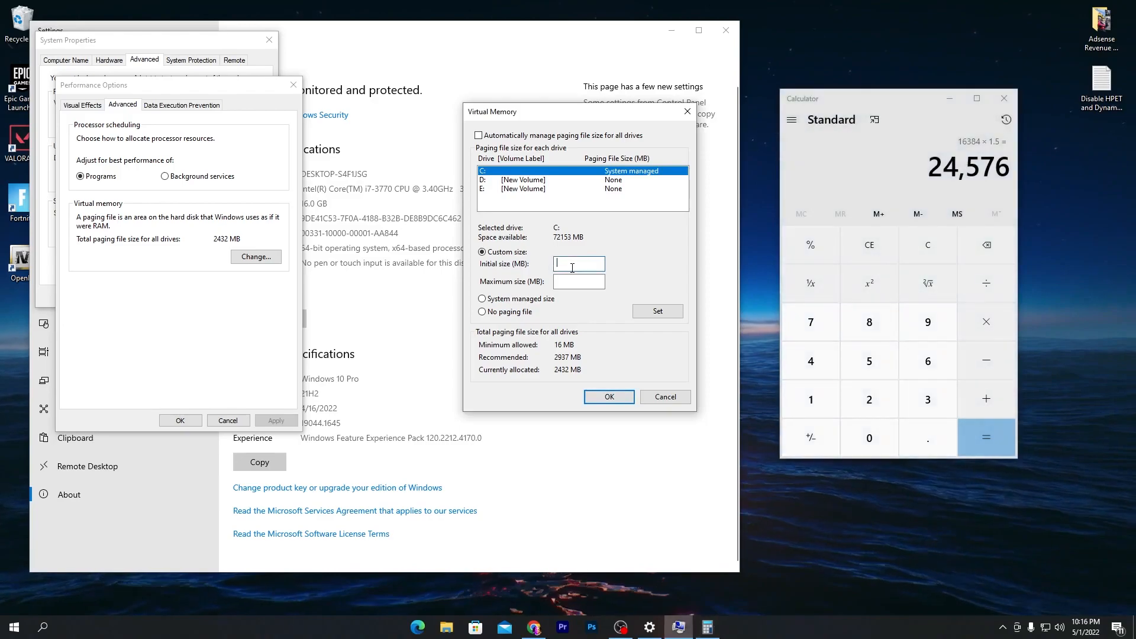
- Set a 24576–24576 MB custom paging file on drives C, D and E and confirm
type("24")
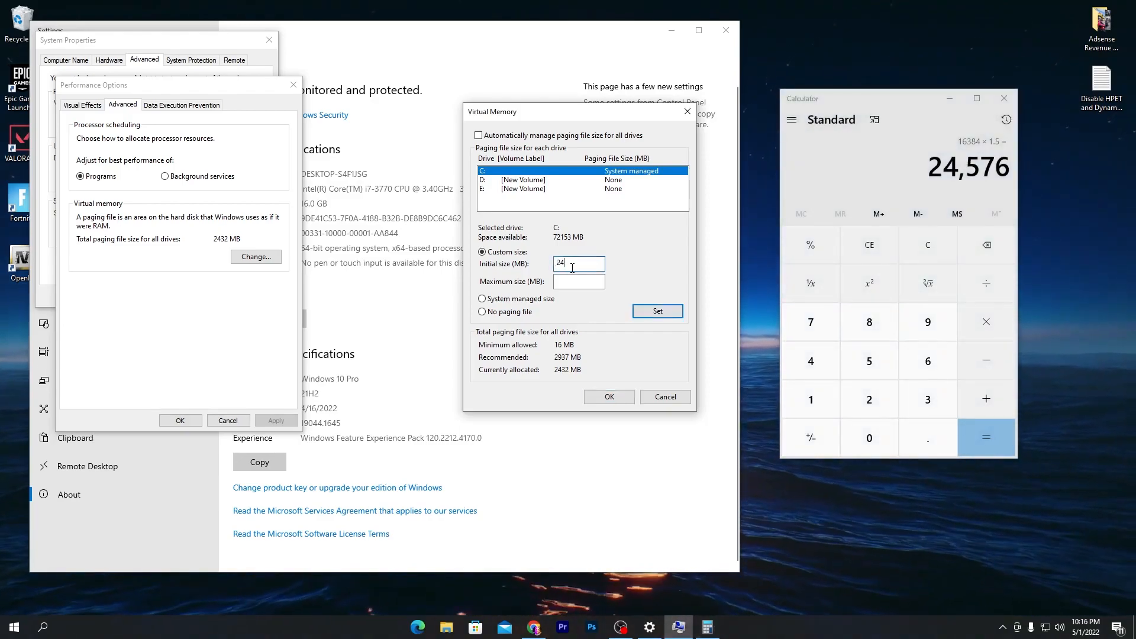
type("576")
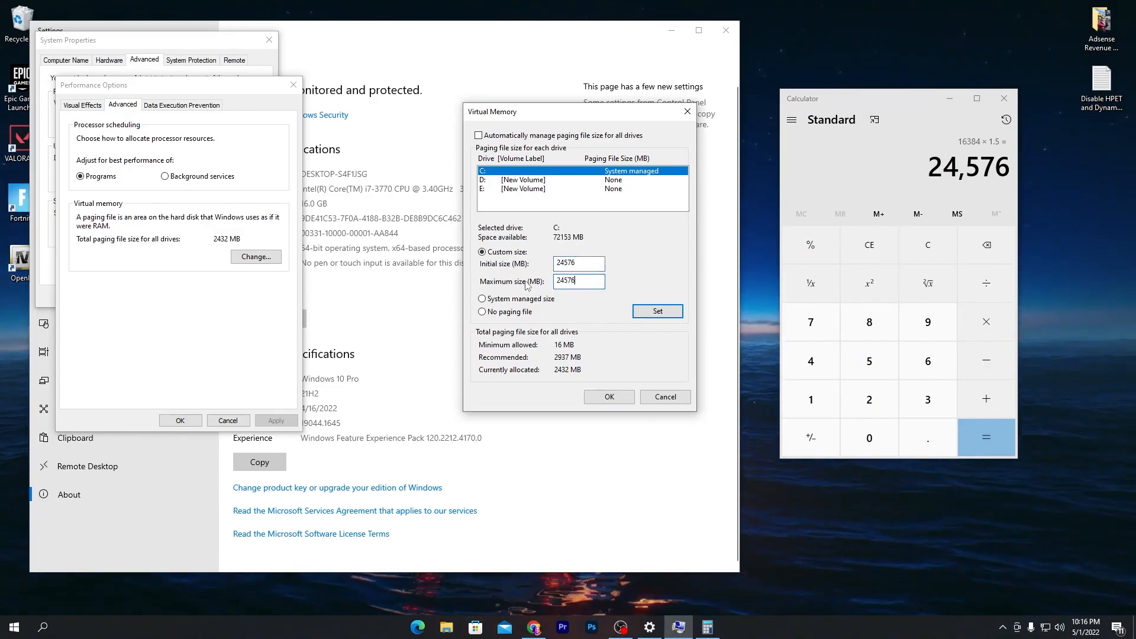
left_click(657, 311)
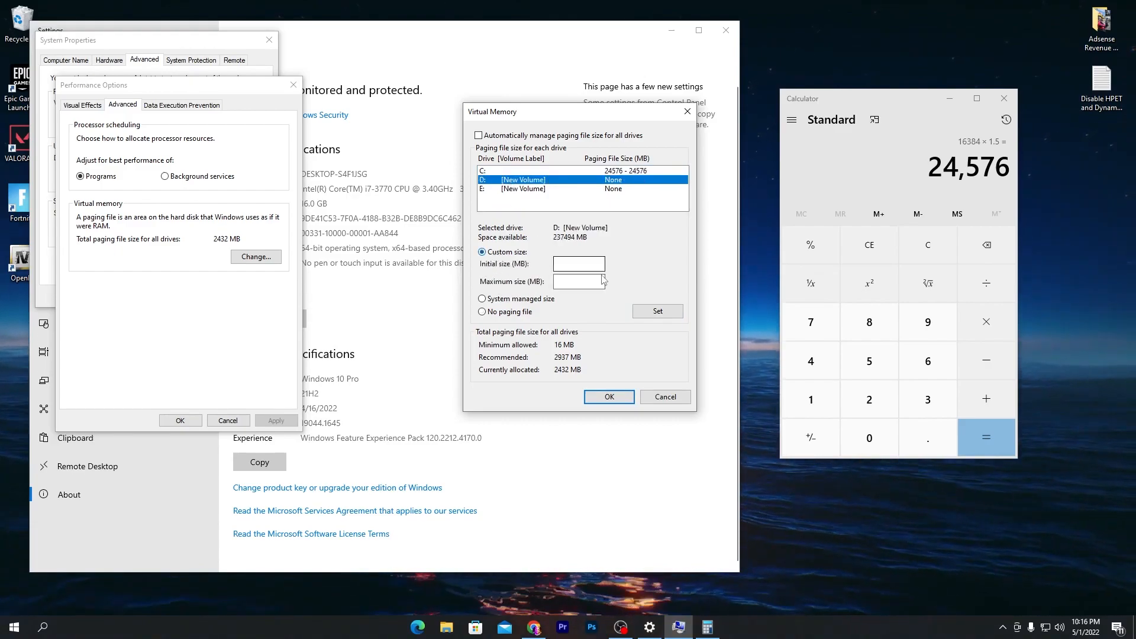
type("24576")
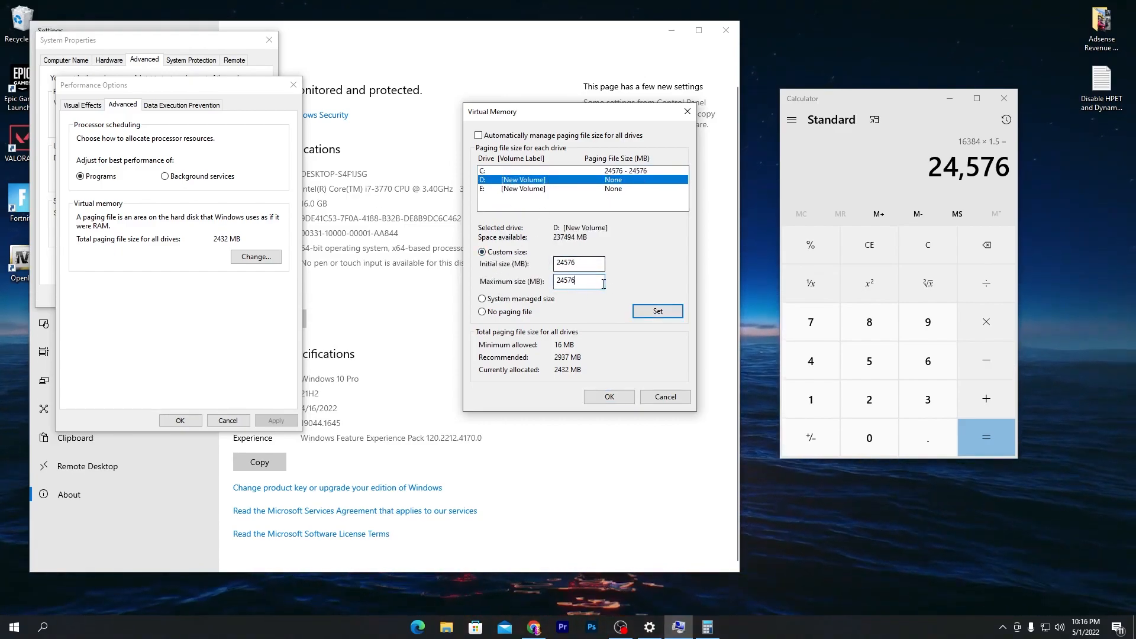
left_click(656, 311)
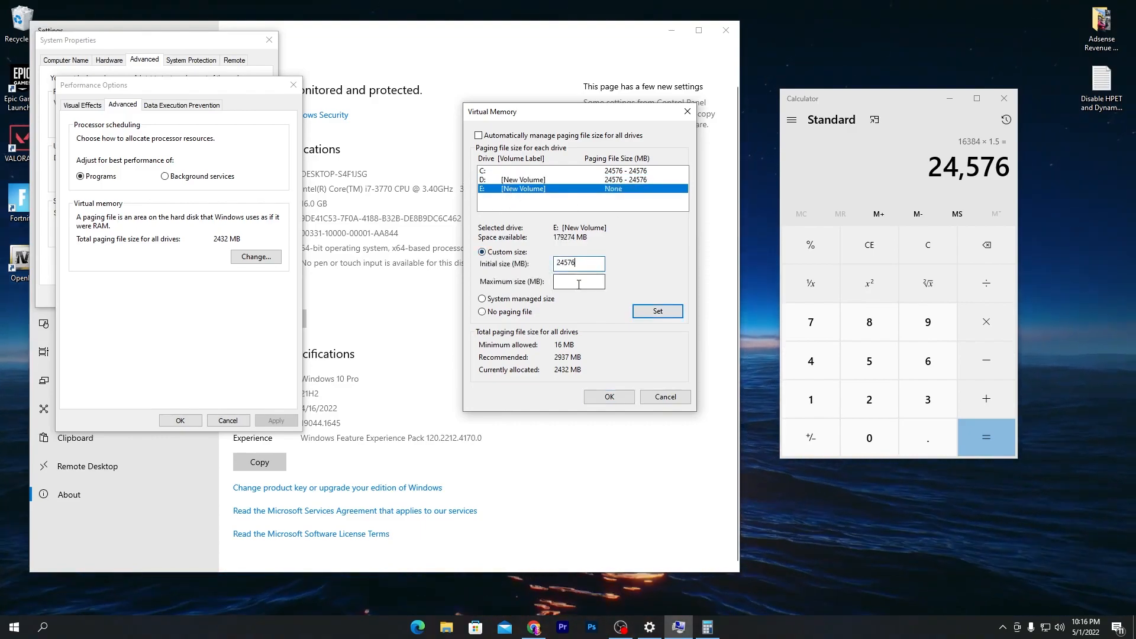
left_click(656, 311)
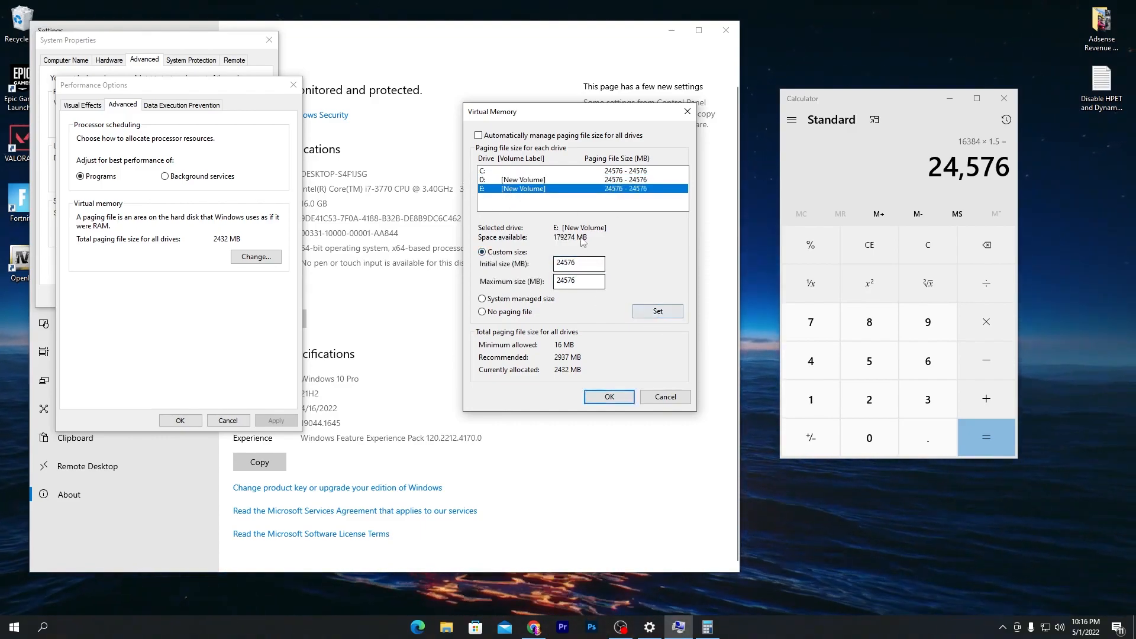
mouse_move(600, 174)
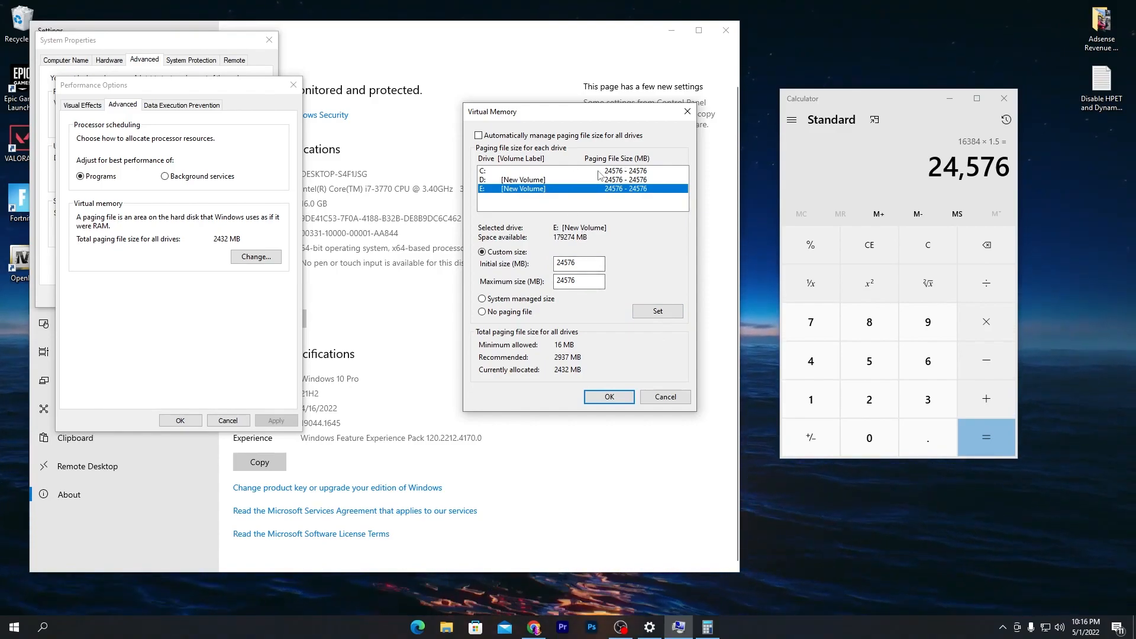
mouse_move(604, 219)
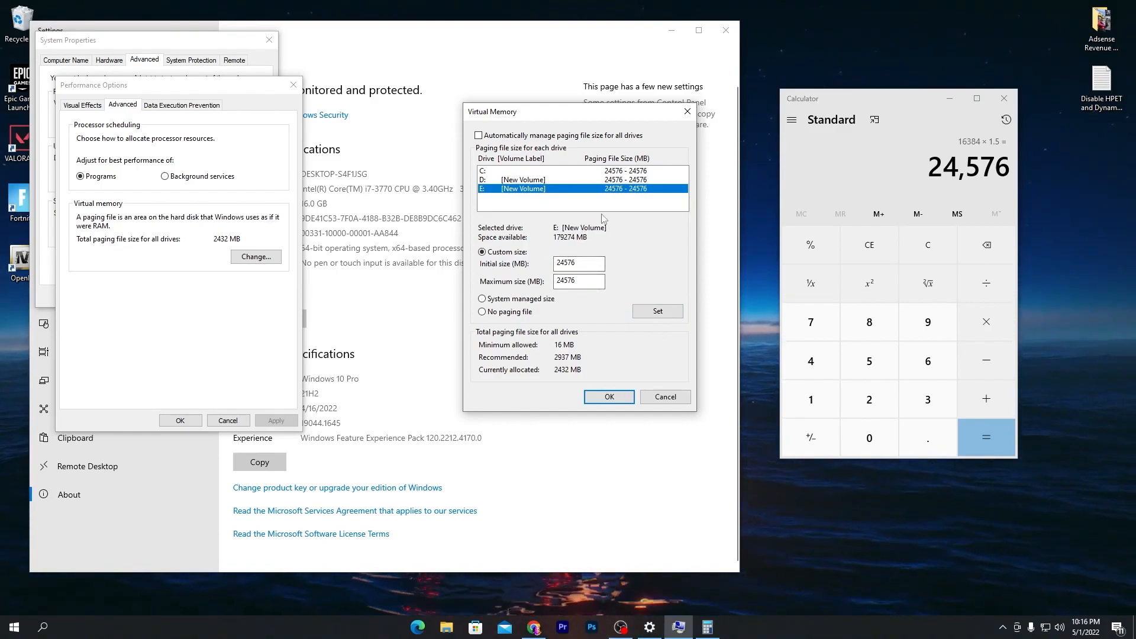
left_click(608, 397)
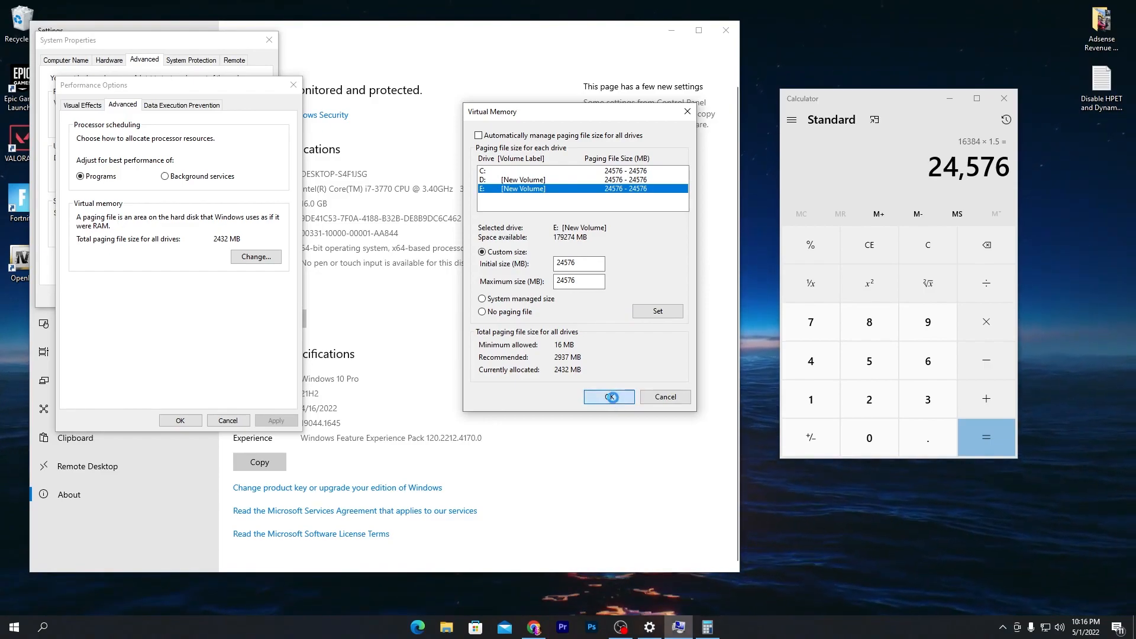
- Save the virtual memory changes, acknowledge the restart notice and close System Properties and Settings
left_click(608, 397)
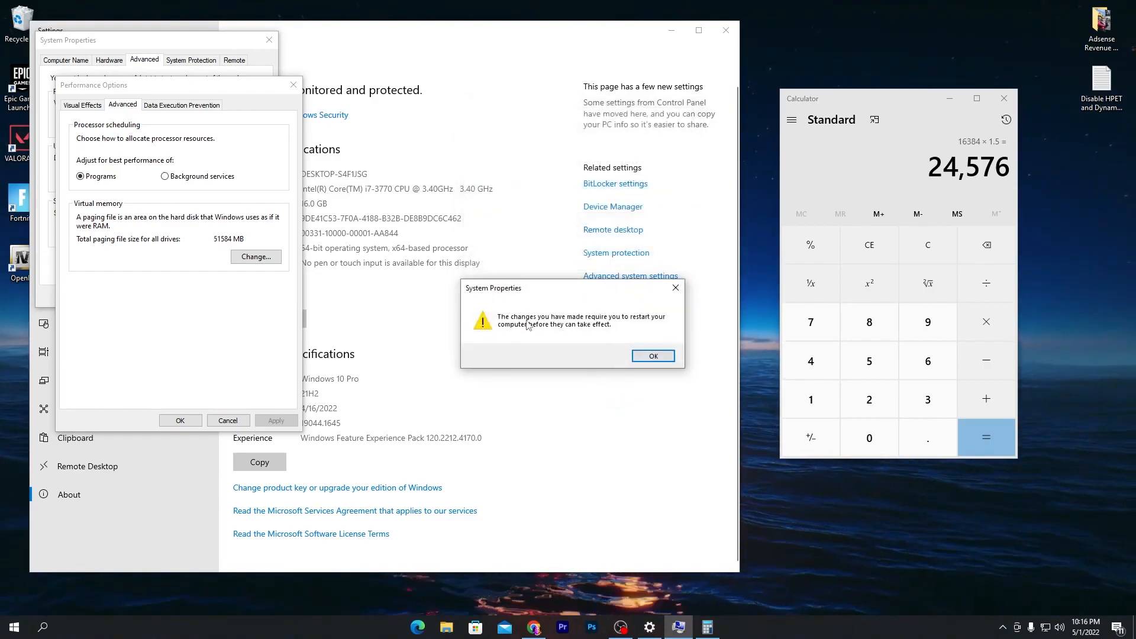
mouse_move(633, 326)
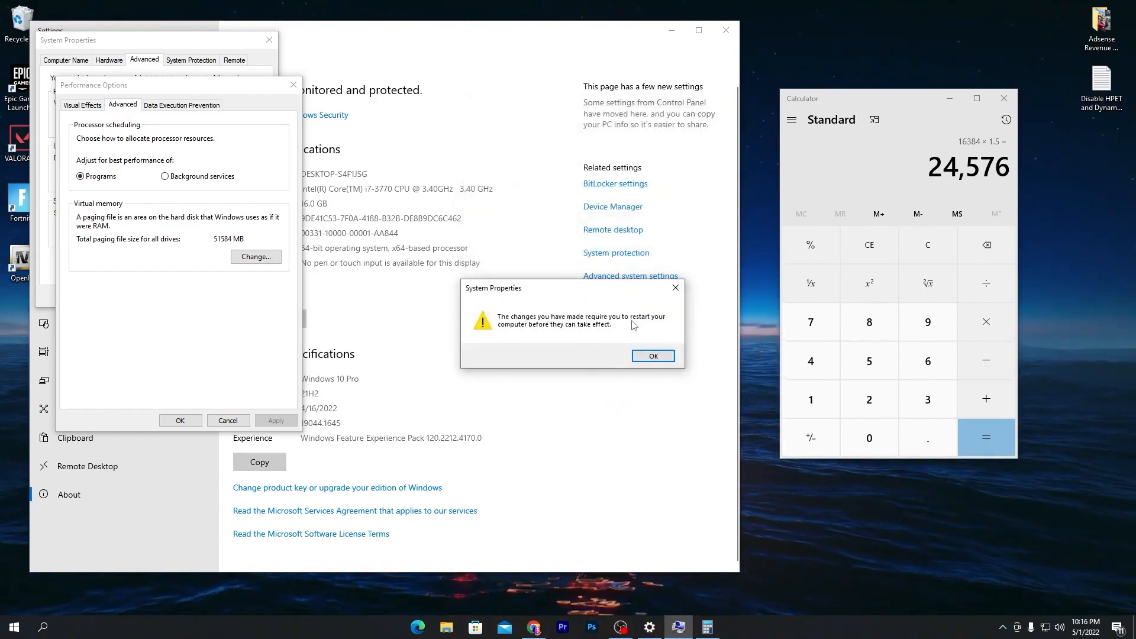
left_click(652, 356)
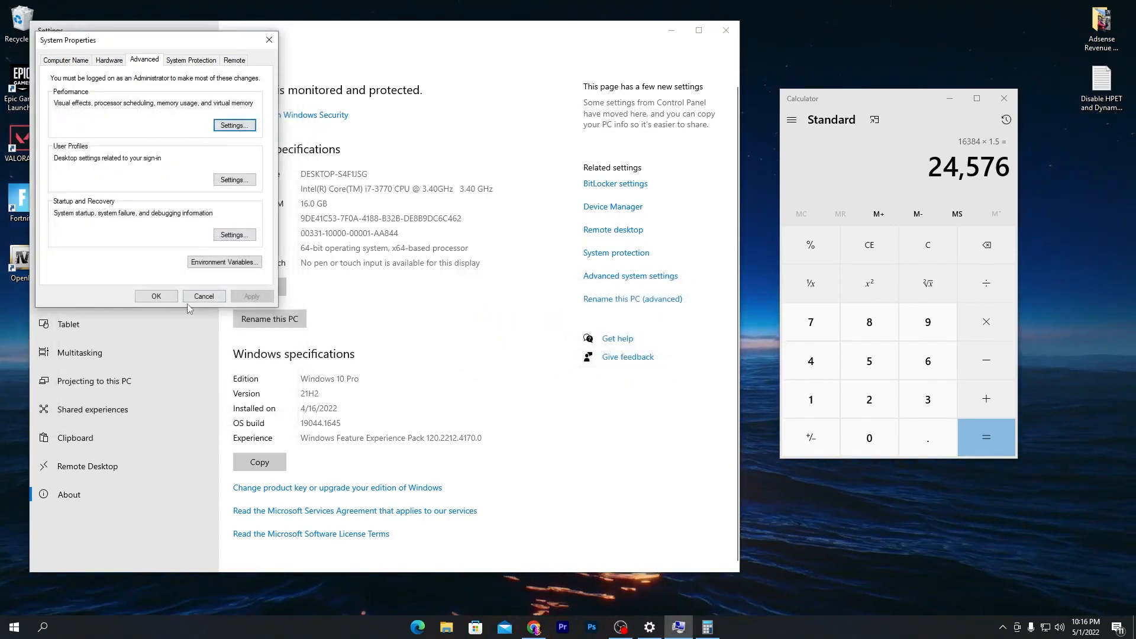
left_click(204, 296)
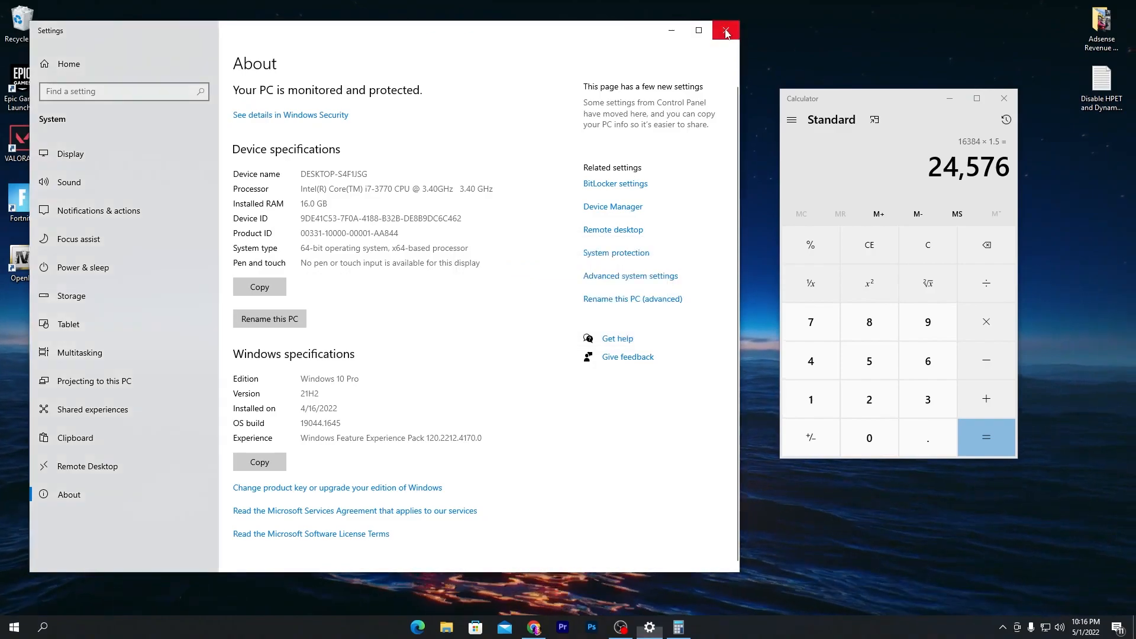
left_click(725, 30)
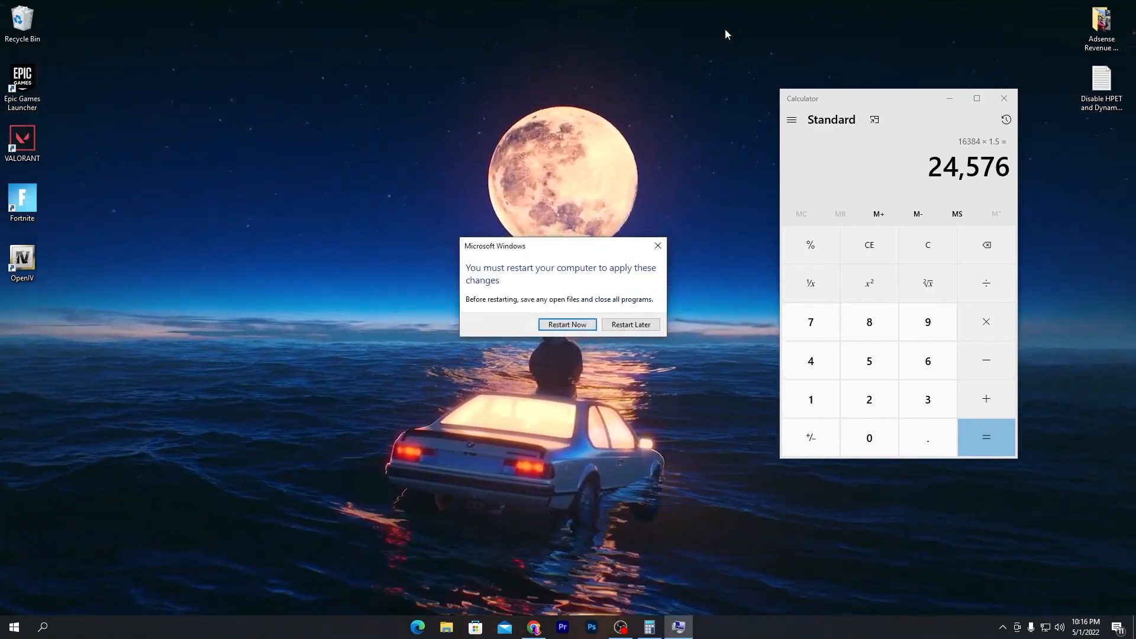